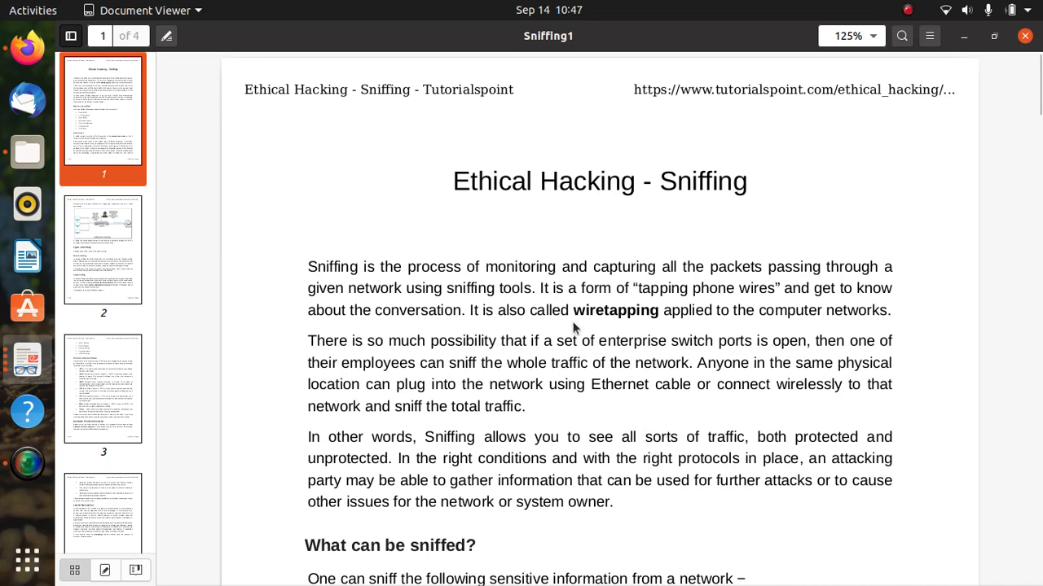
mouse_move(547, 256)
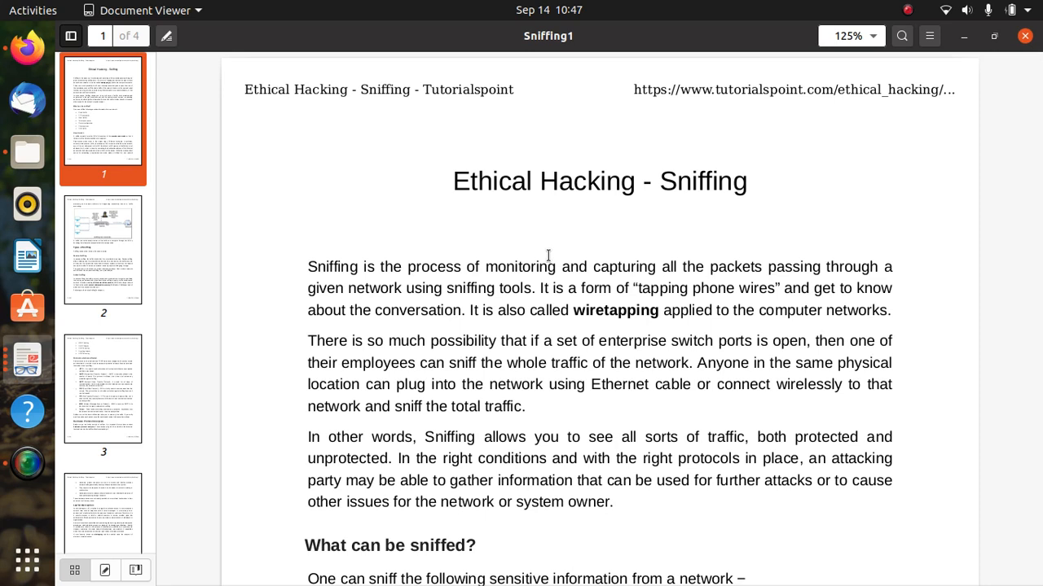
mouse_move(550, 259)
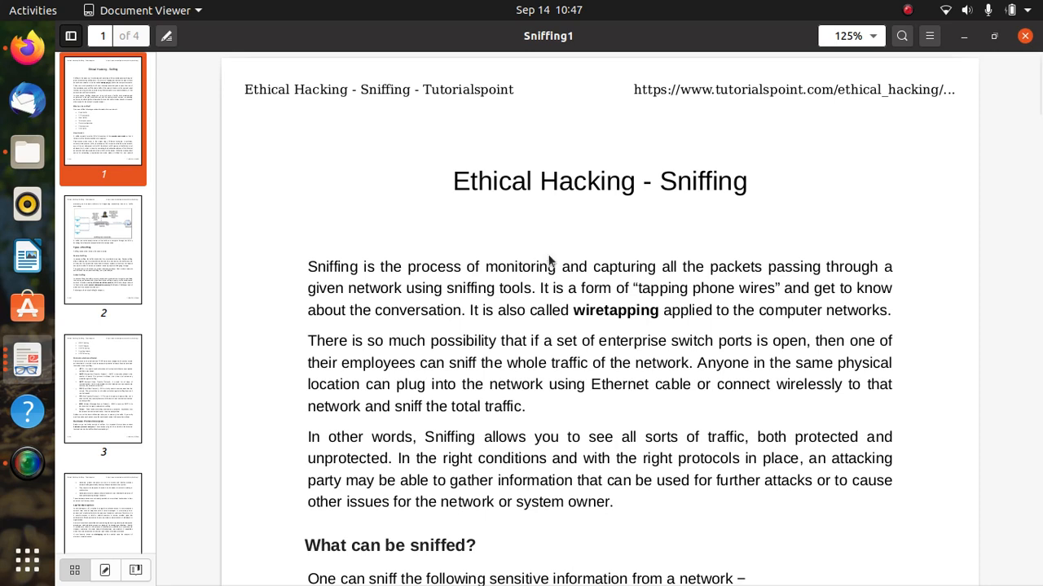
mouse_move(544, 257)
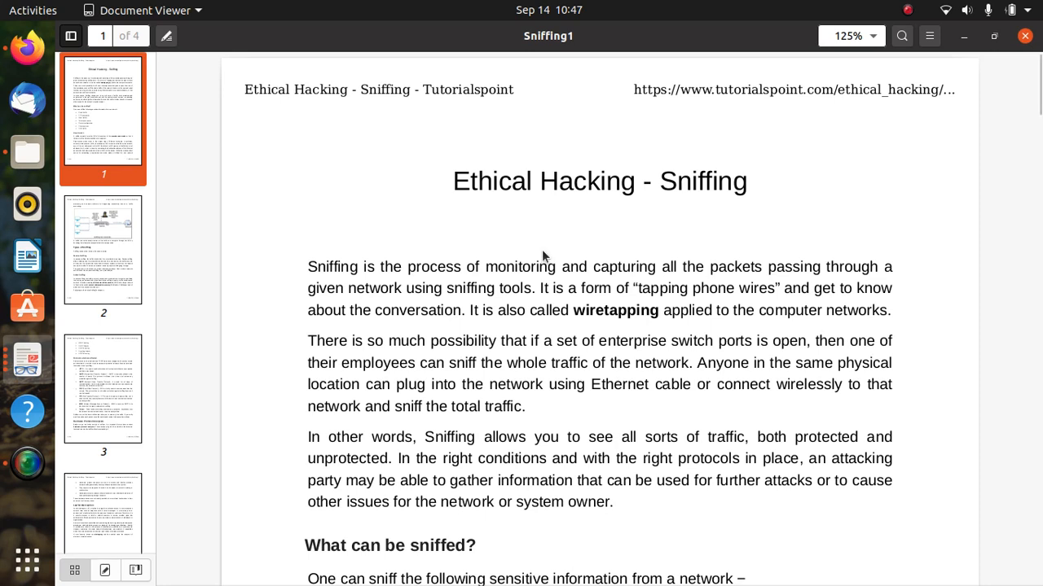
mouse_move(550, 337)
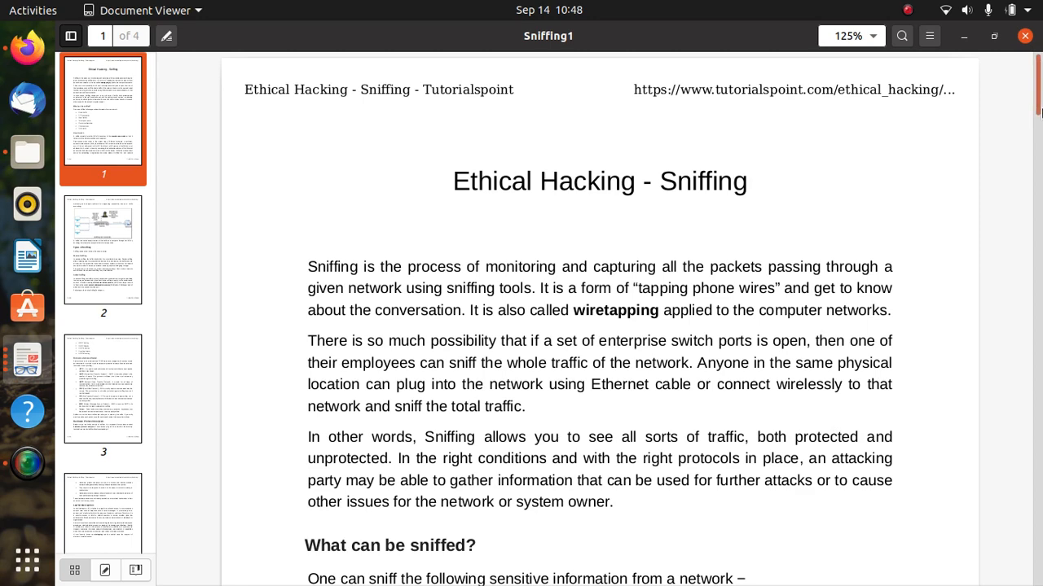
scroll("down", 3)
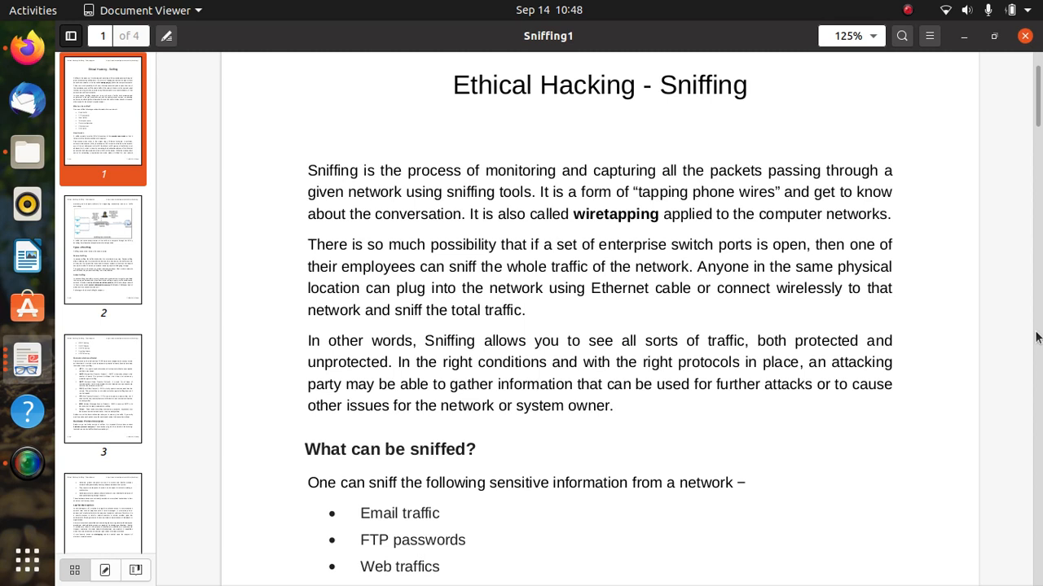
mouse_move(1038, 368)
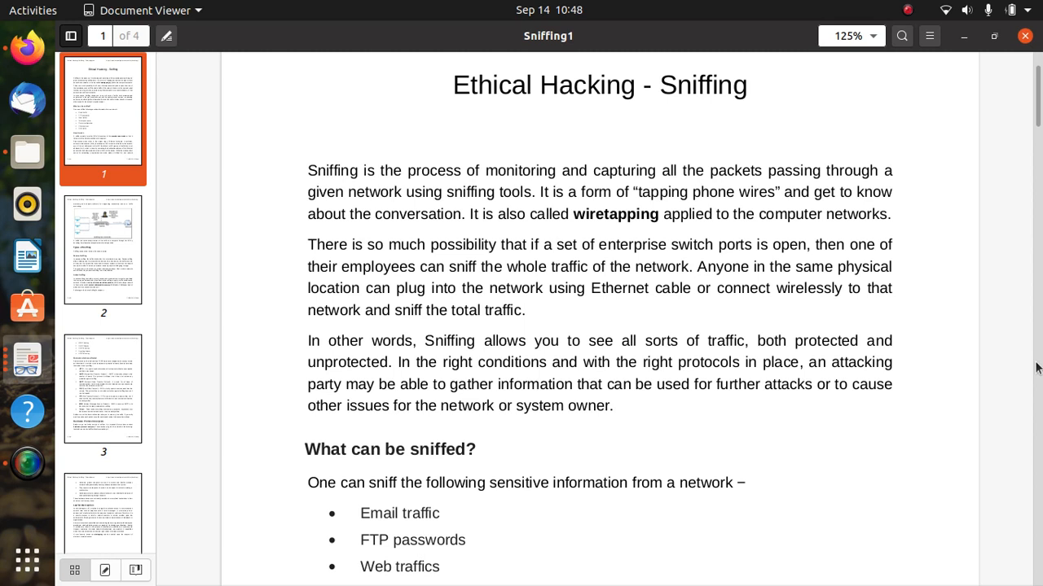
mouse_move(920, 417)
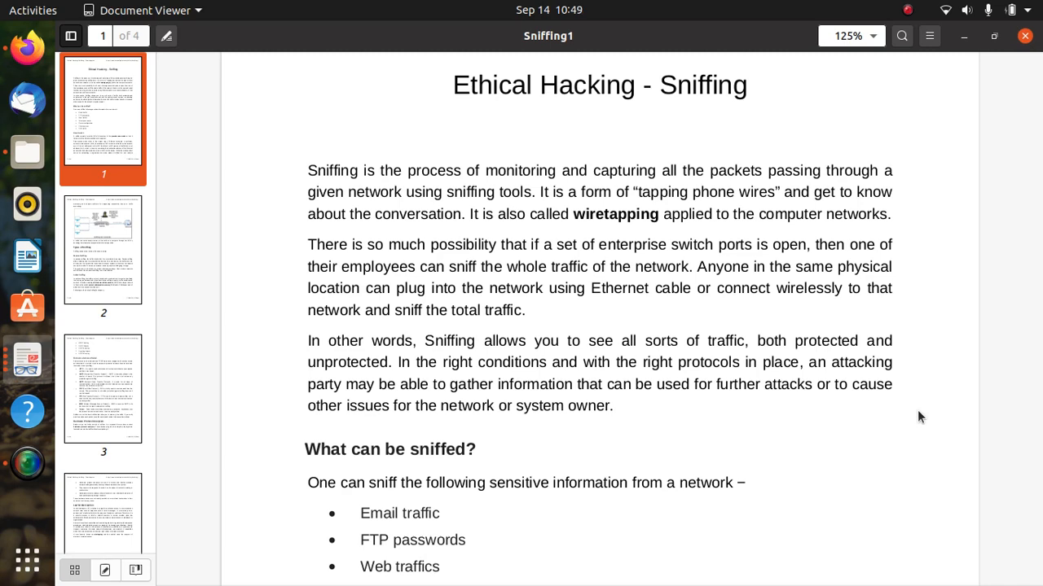
scroll("down", 3)
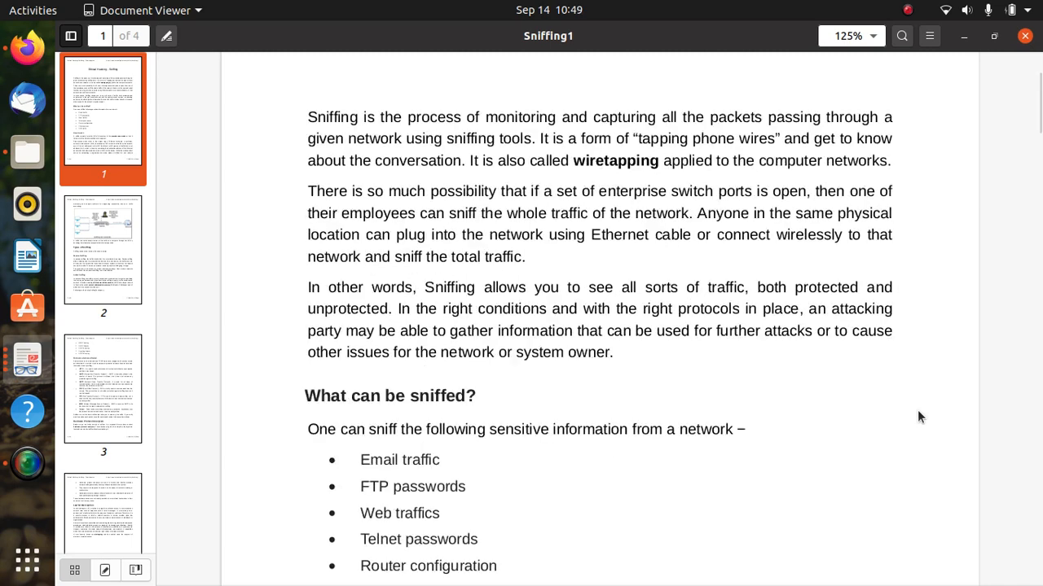
scroll("down", 3)
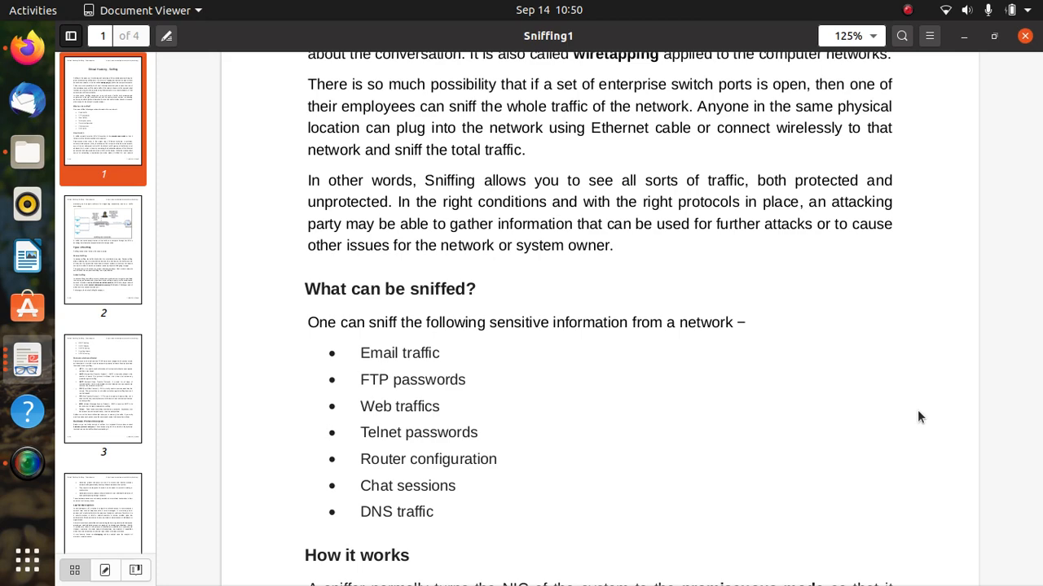
scroll("down", 3)
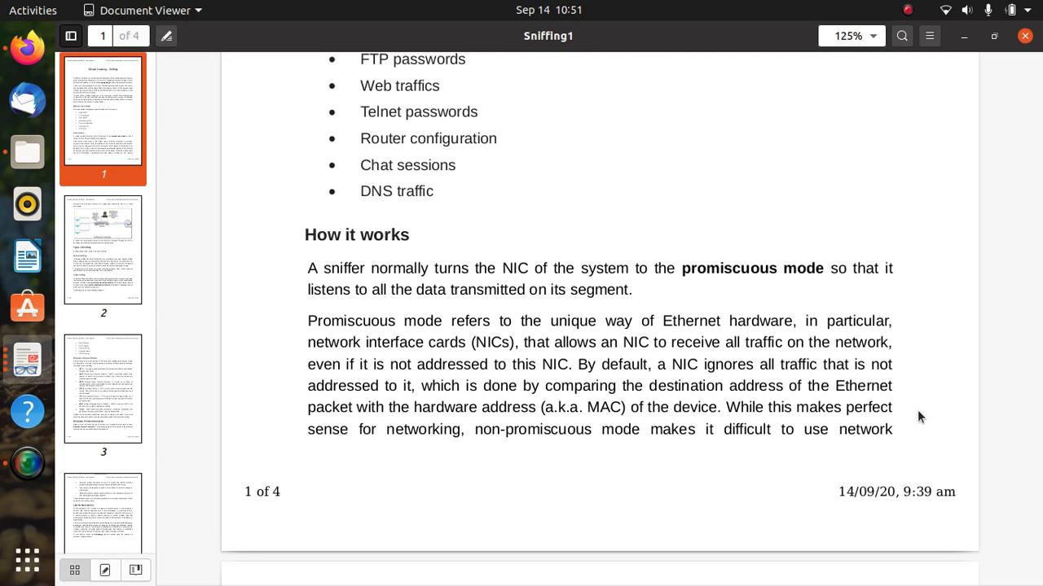
scroll("down", 3)
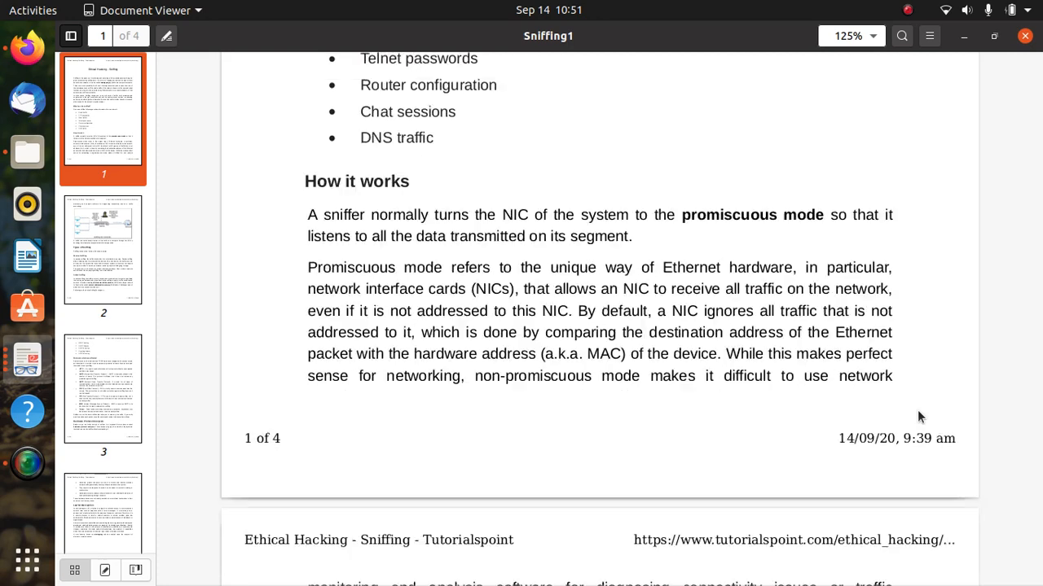
scroll("down", 3)
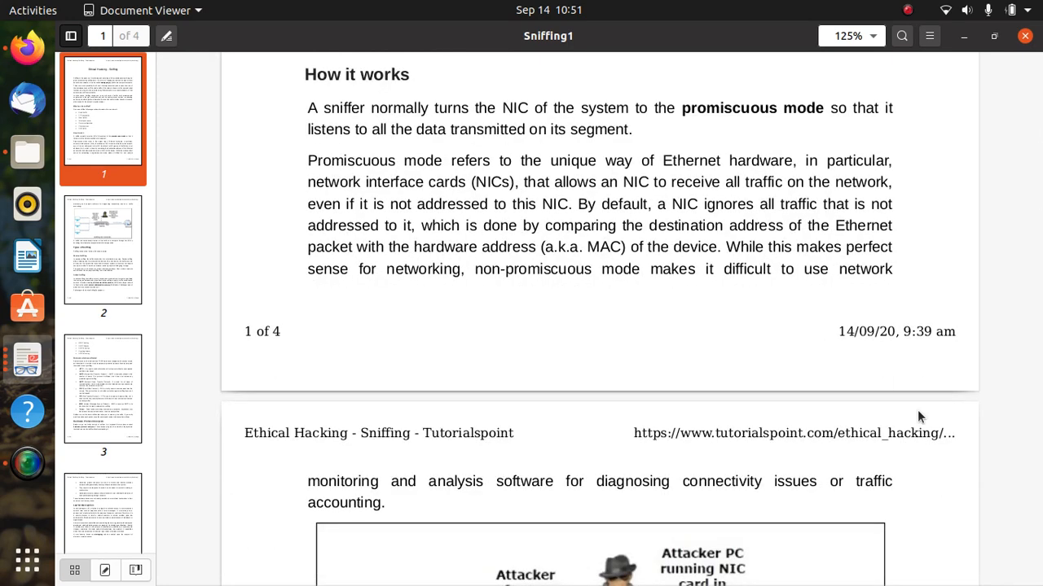
scroll("down", 3)
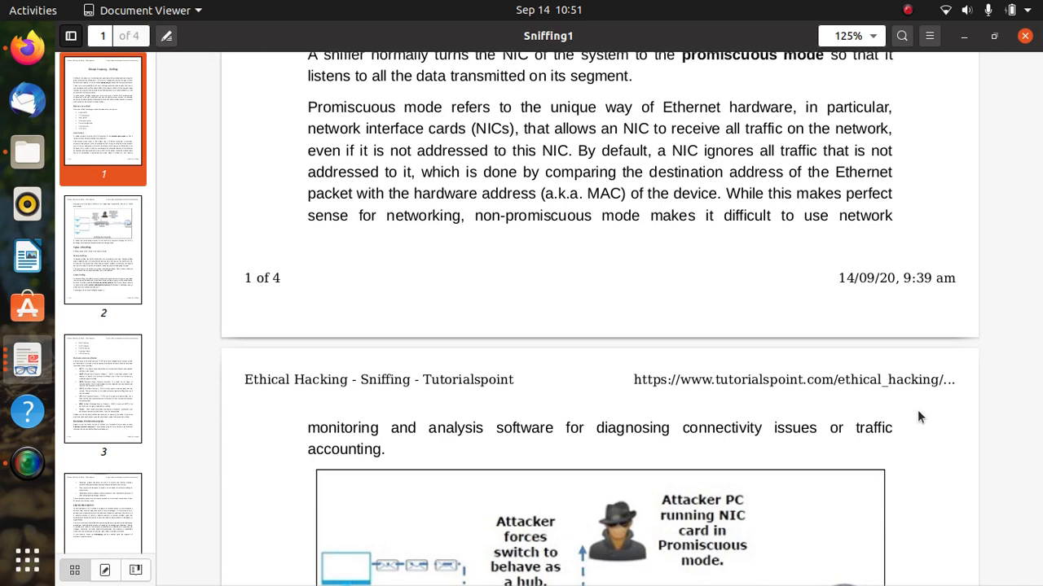
scroll("down", 3)
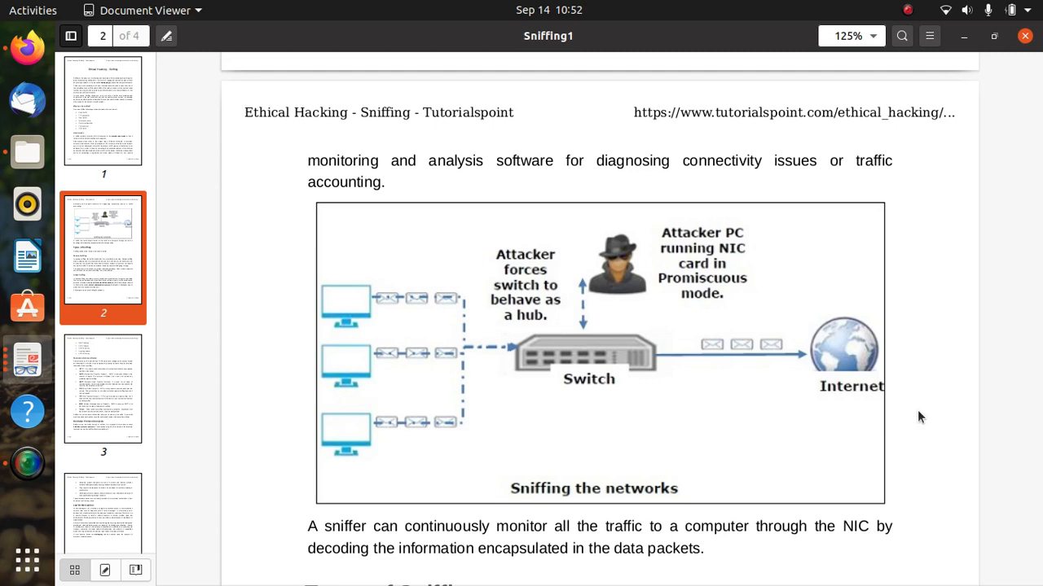
scroll("down", 3)
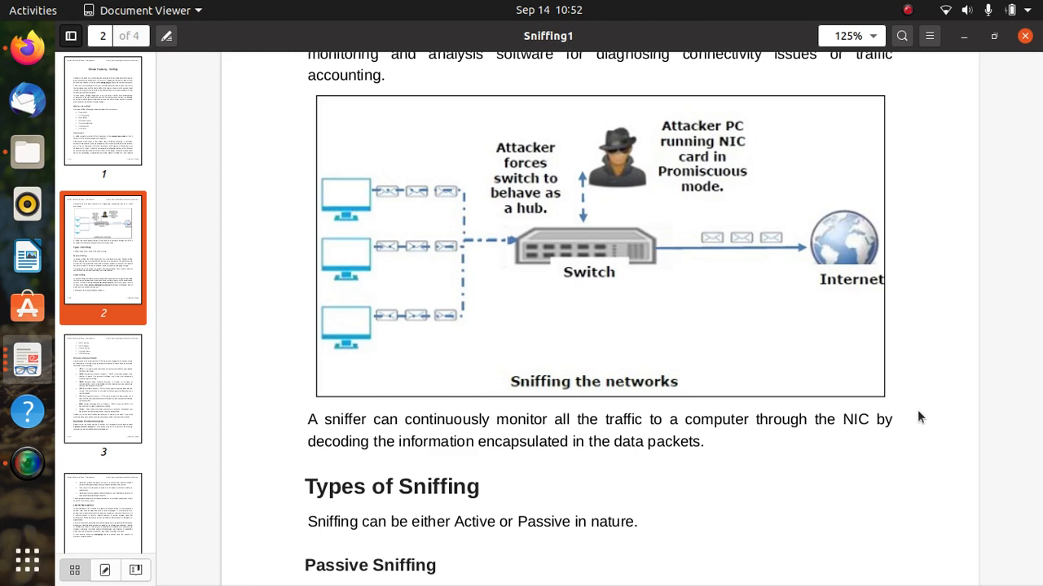
scroll("down", 3)
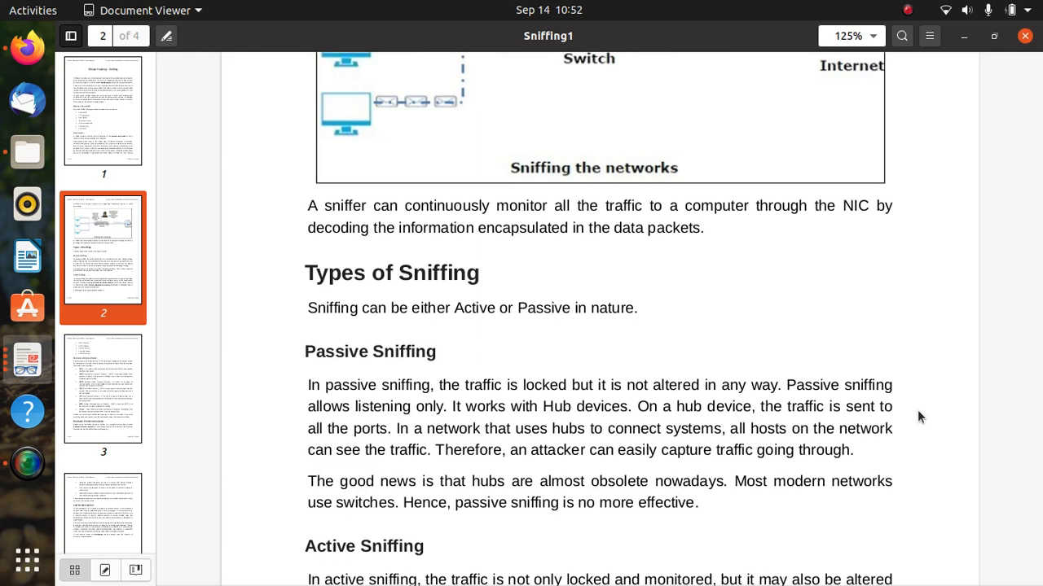
scroll("down", 3)
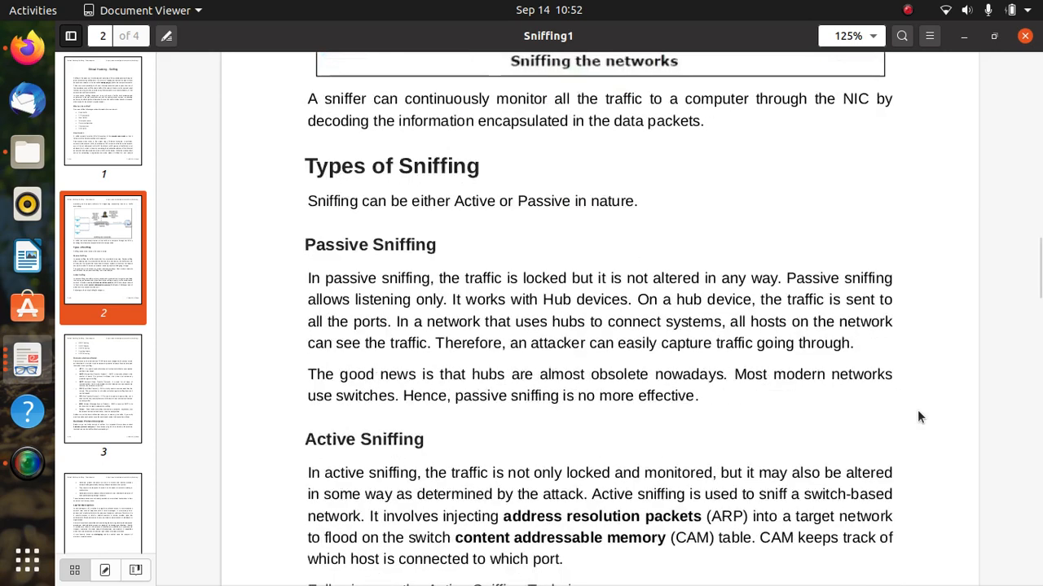
scroll("down", 3)
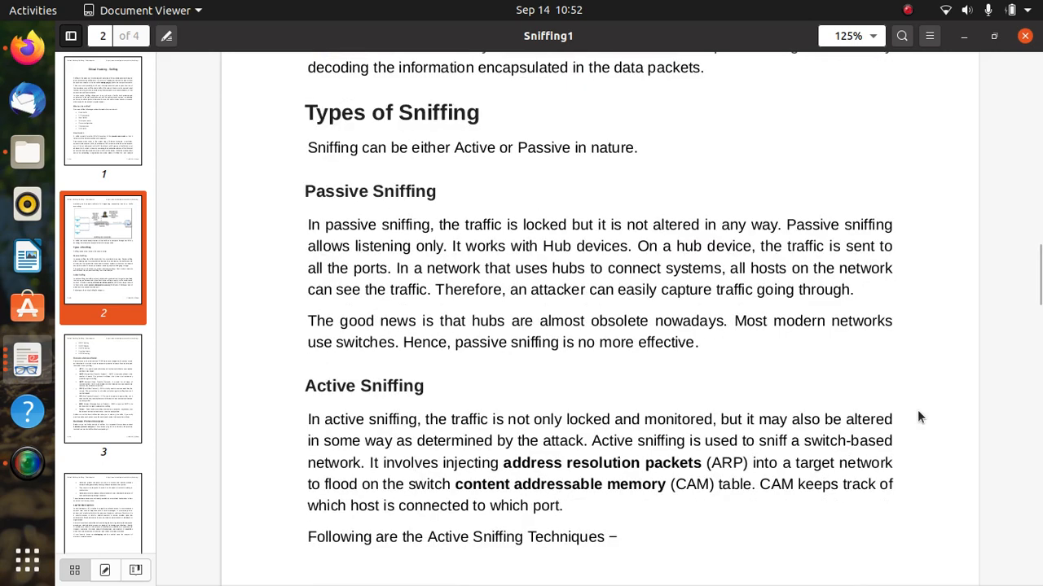